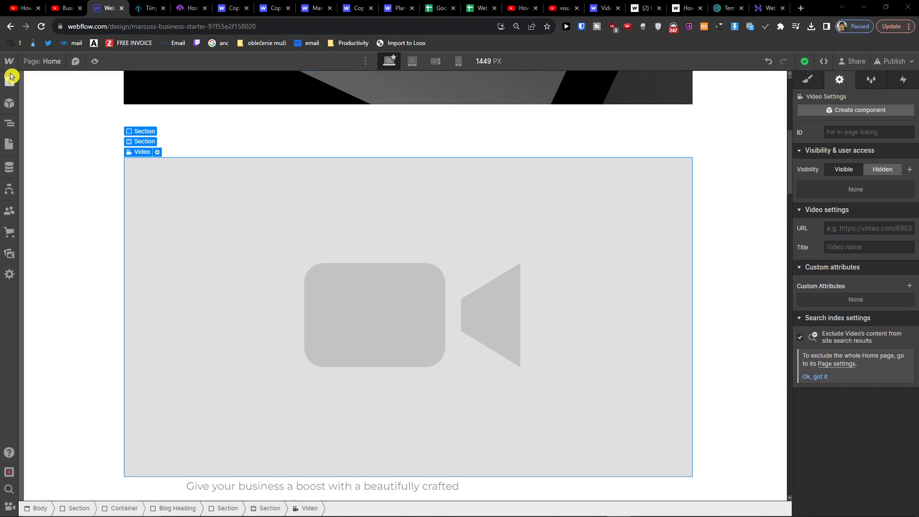
{"action": "mouse_move", "coordinate": [10, 89]}
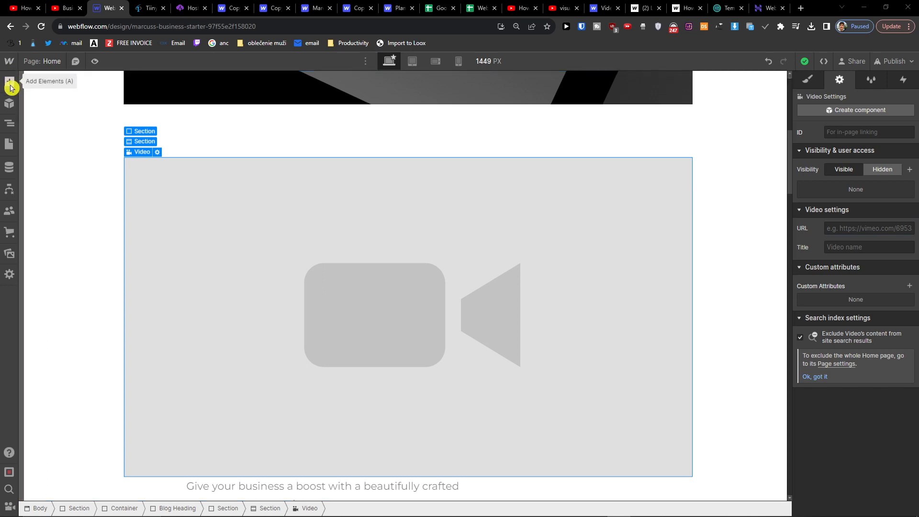
Step: Select the empty Video placeholder on the home page and focus its URL field in Video settings
{"action": "left_click", "coordinate": [9, 80]}
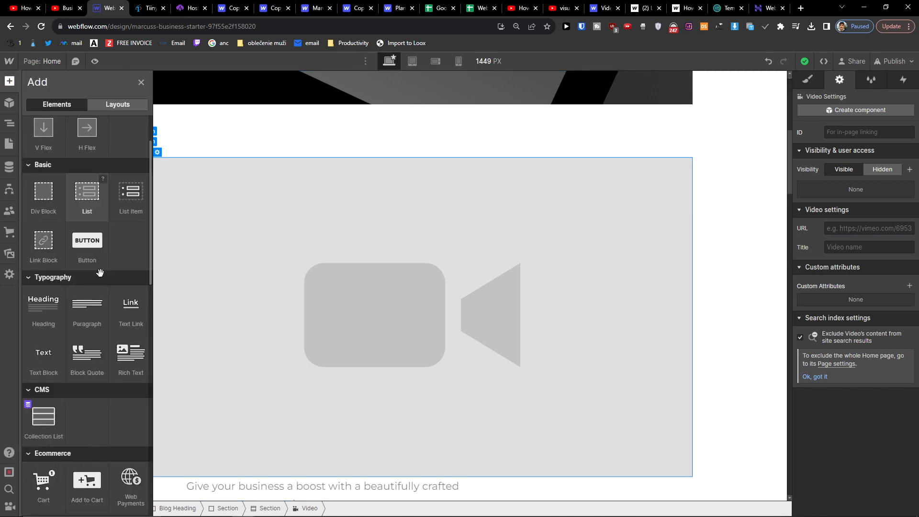
{"action": "scroll", "scroll_direction": "down", "scroll_amount": 3}
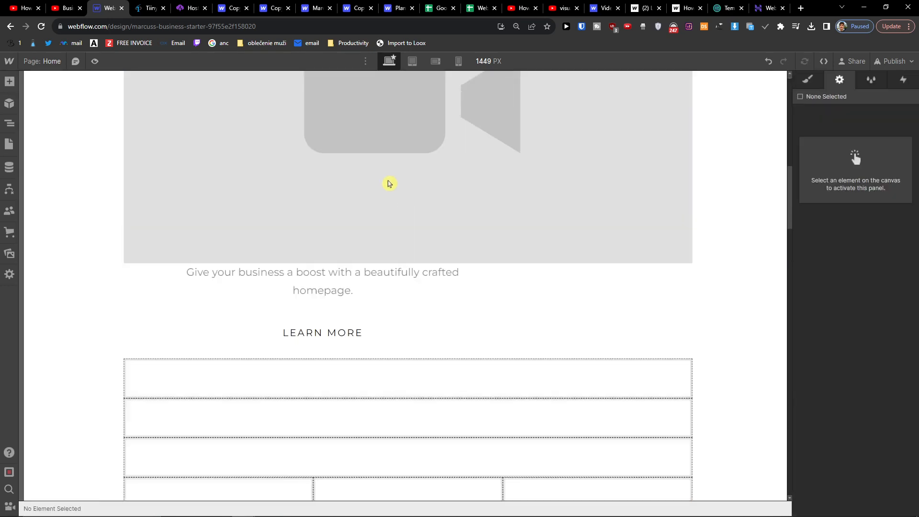
{"action": "left_click", "coordinate": [389, 184]}
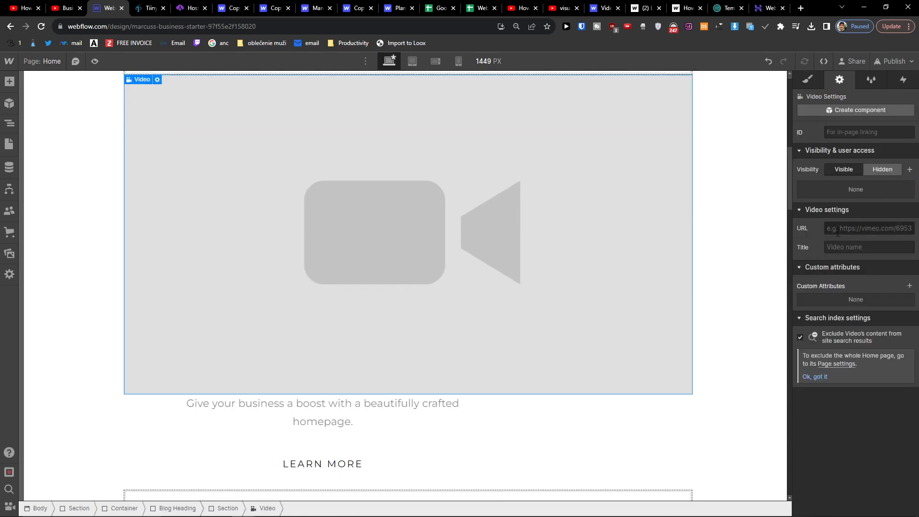
{"action": "left_click", "coordinate": [868, 228]}
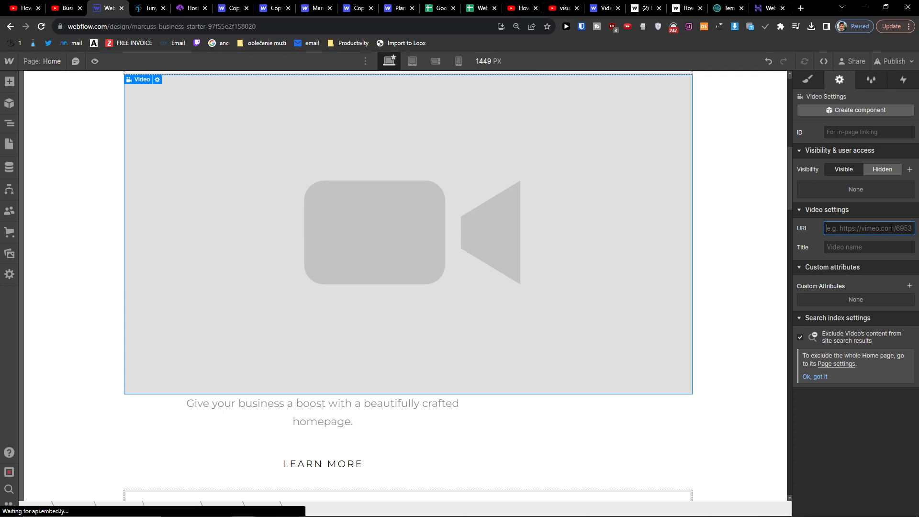
{"action": "left_click", "coordinate": [868, 228]}
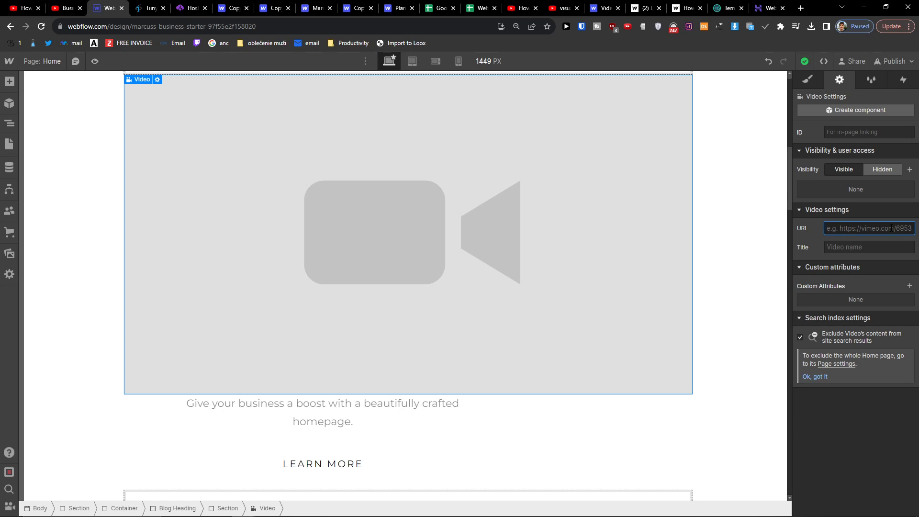
{"action": "scroll", "scroll_direction": "down", "scroll_amount": 3}
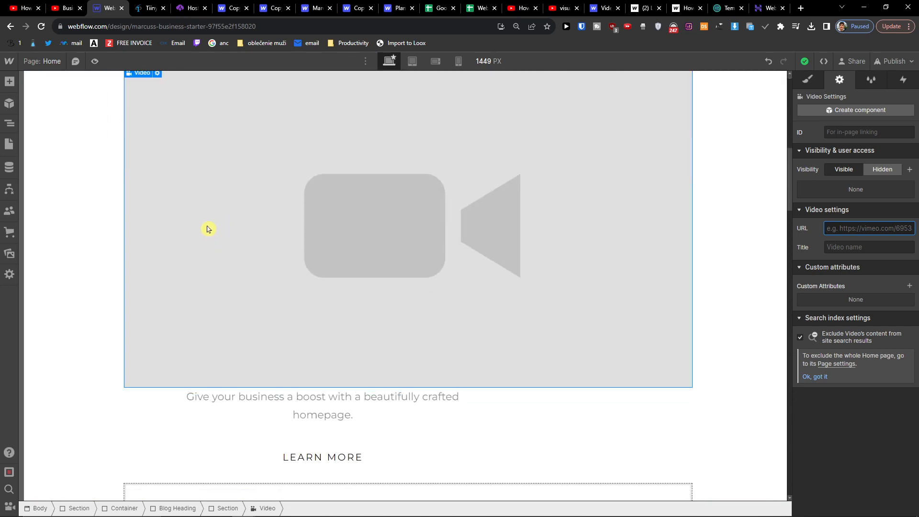
{"action": "mouse_move", "coordinate": [303, 232]}
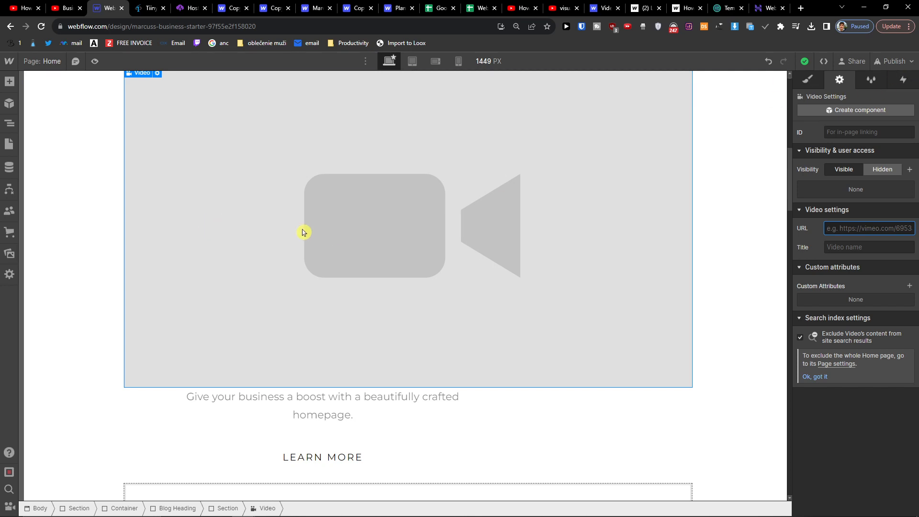
{"action": "left_click", "coordinate": [9, 80]}
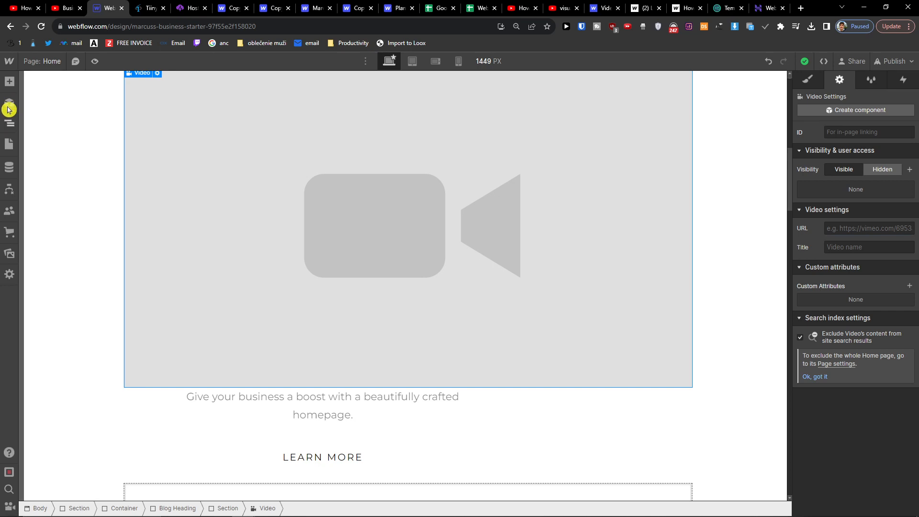
{"action": "left_click", "coordinate": [9, 108]}
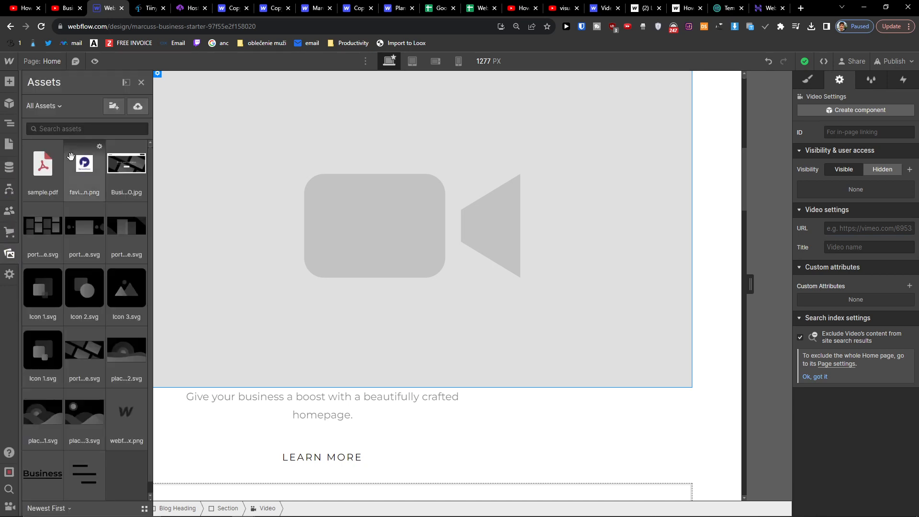
{"action": "left_click", "coordinate": [63, 106]}
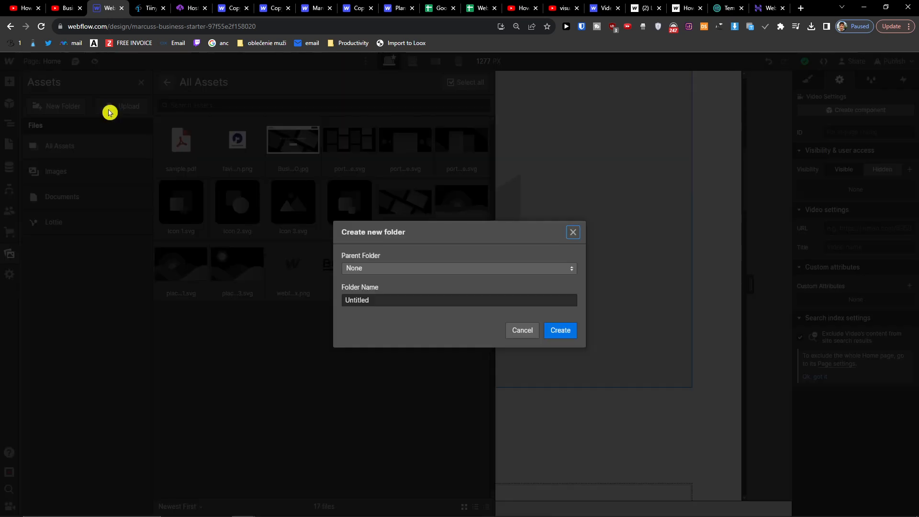
{"action": "left_click", "coordinate": [521, 330]}
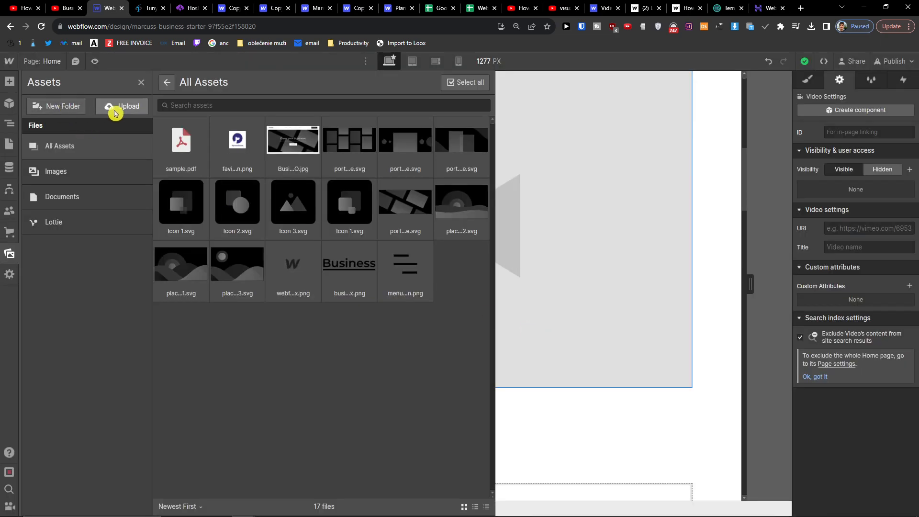
{"action": "left_click", "coordinate": [122, 107]}
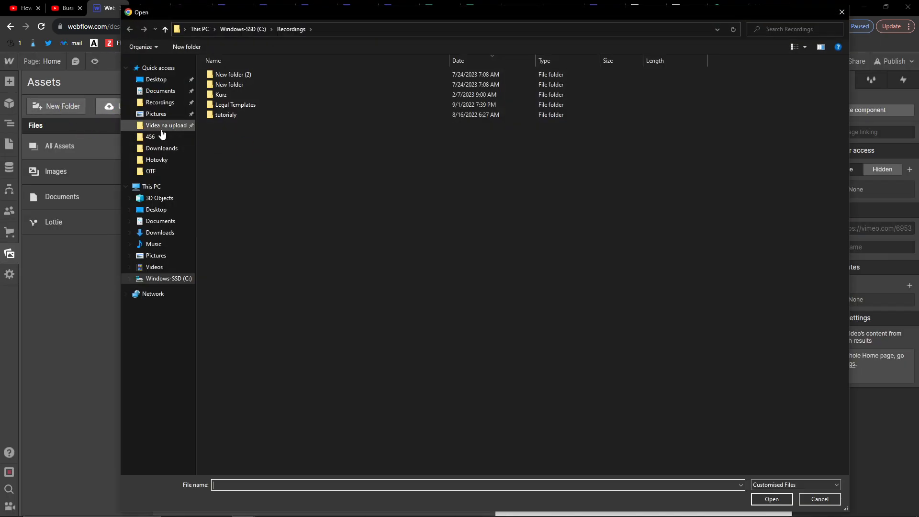
{"action": "left_click", "coordinate": [160, 103]}
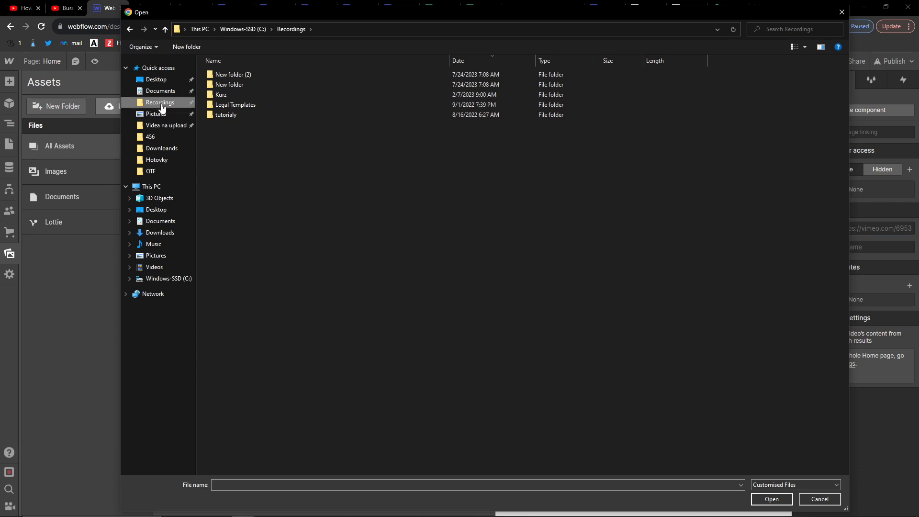
{"action": "mouse_move", "coordinate": [774, 485]}
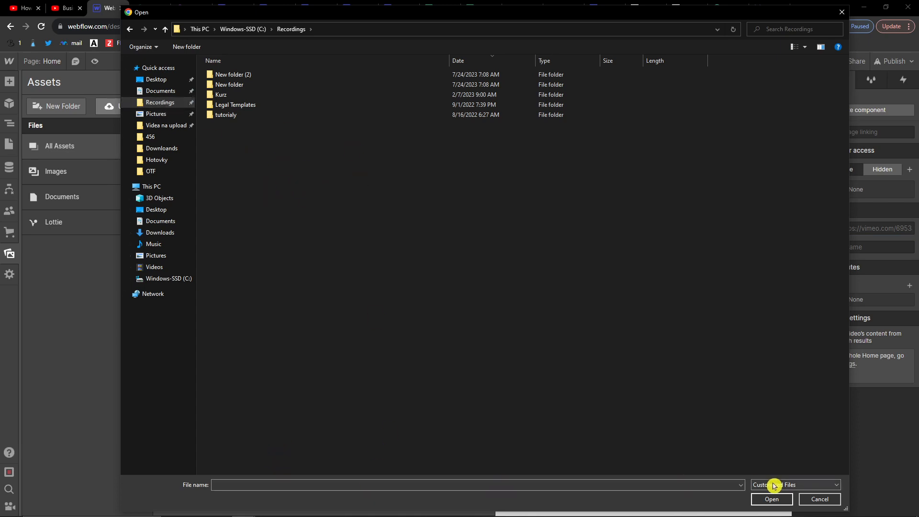
{"action": "left_click", "coordinate": [795, 484]}
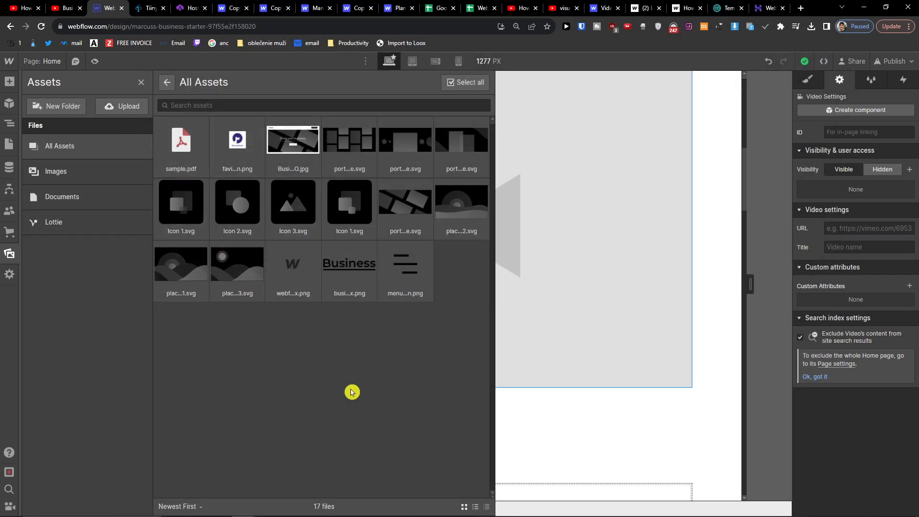
{"action": "left_click", "coordinate": [293, 265]}
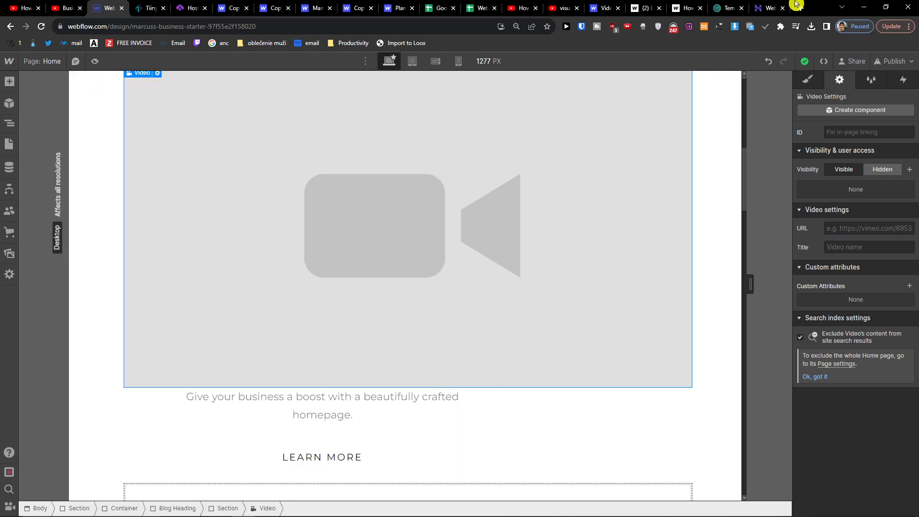
Step: Switch to the blocked Vimeo page and choose Pause for a Cause on the Cold Turkey block
{"action": "left_click", "coordinate": [141, 7]}
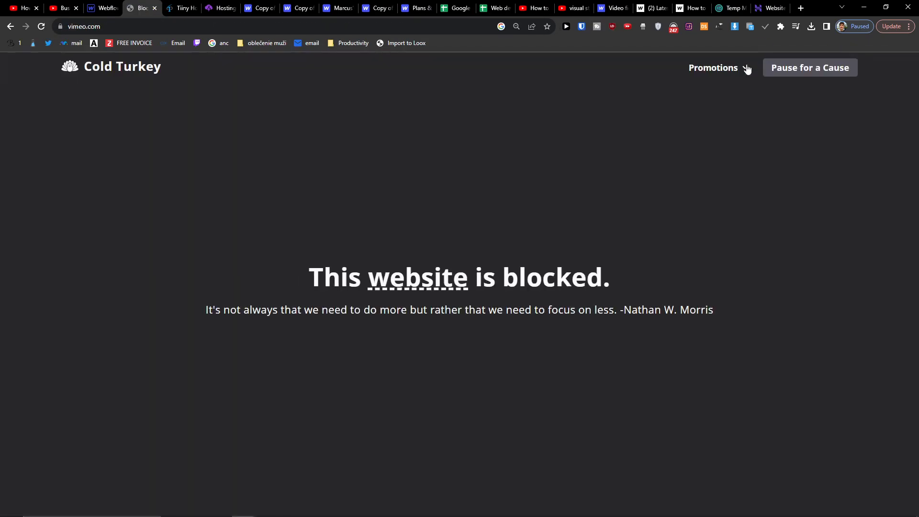
{"action": "left_click", "coordinate": [809, 67]}
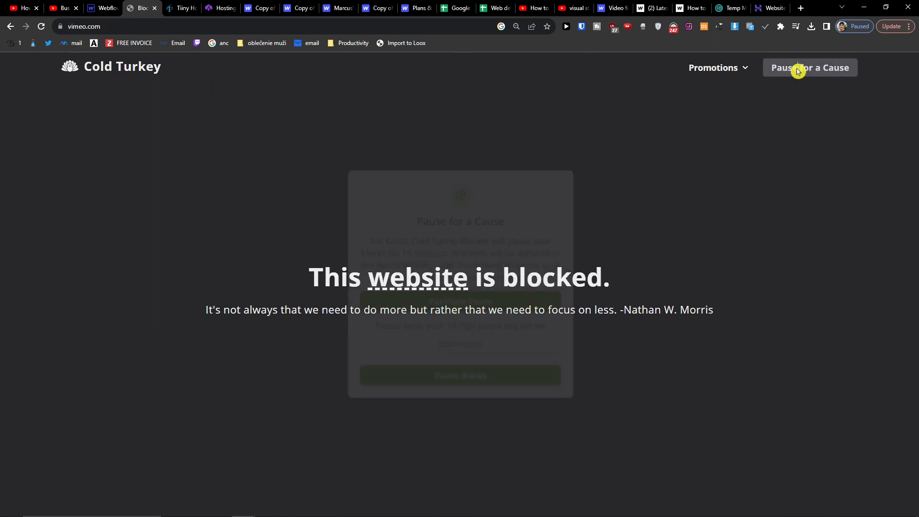
{"action": "left_click", "coordinate": [810, 67]}
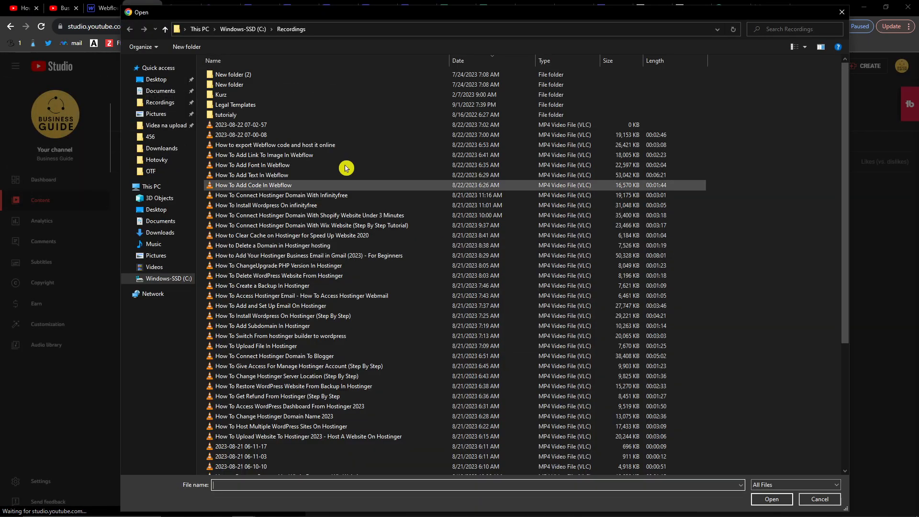
Step: Cancel the file picker and close the empty Upload videos window in YouTube Studio
{"action": "left_click", "coordinate": [264, 155]}
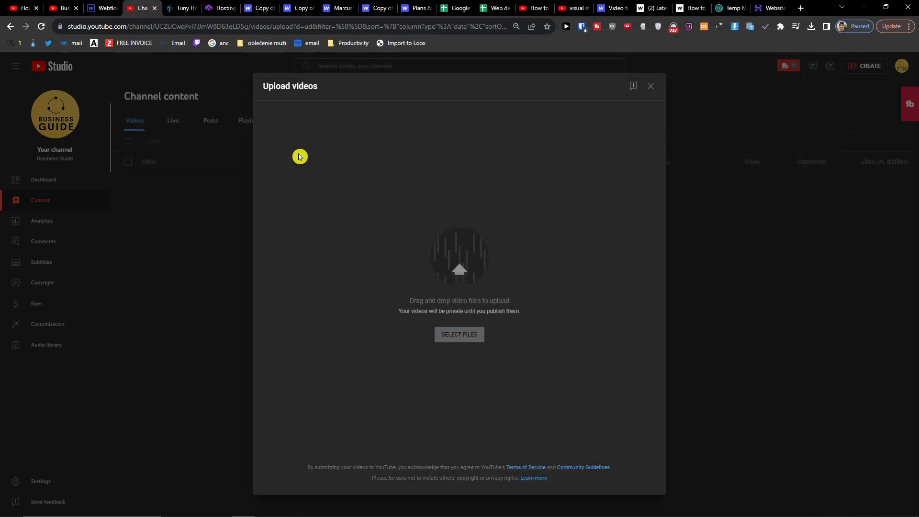
{"action": "left_click", "coordinate": [458, 334]}
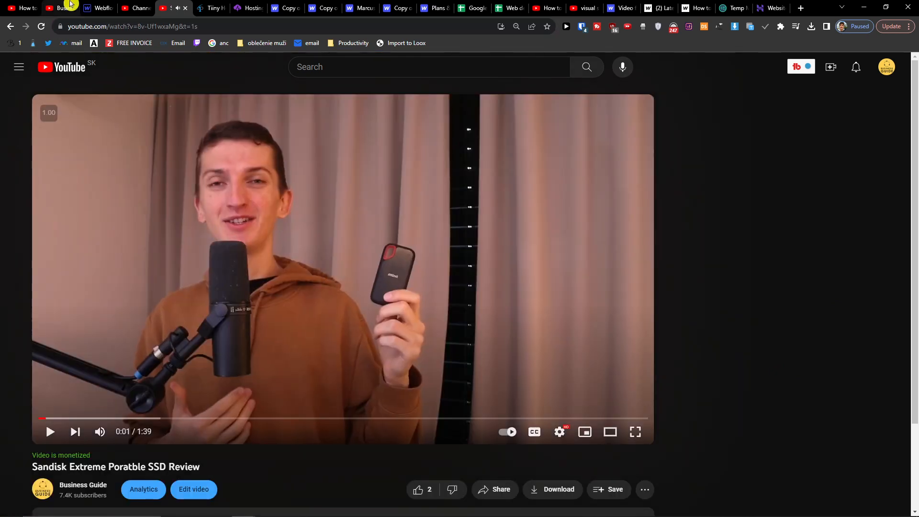
Step: Return to the Webflow designer with the Sandisk SSD review video's YouTube URL copied
{"action": "left_click", "coordinate": [98, 8]}
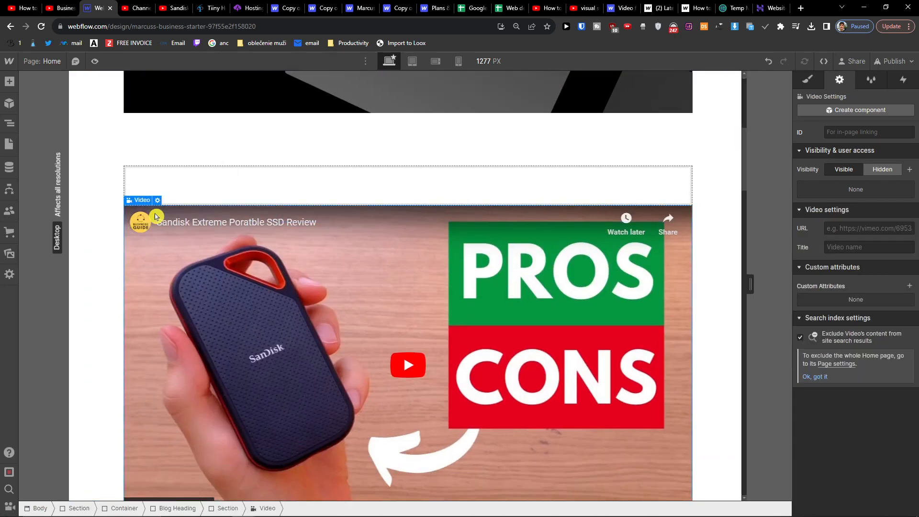
Step: Give the Video element the YouTube URL so it embeds 'Sandisk Extreme Poratble SSD Review'
{"action": "left_click", "coordinate": [157, 200]}
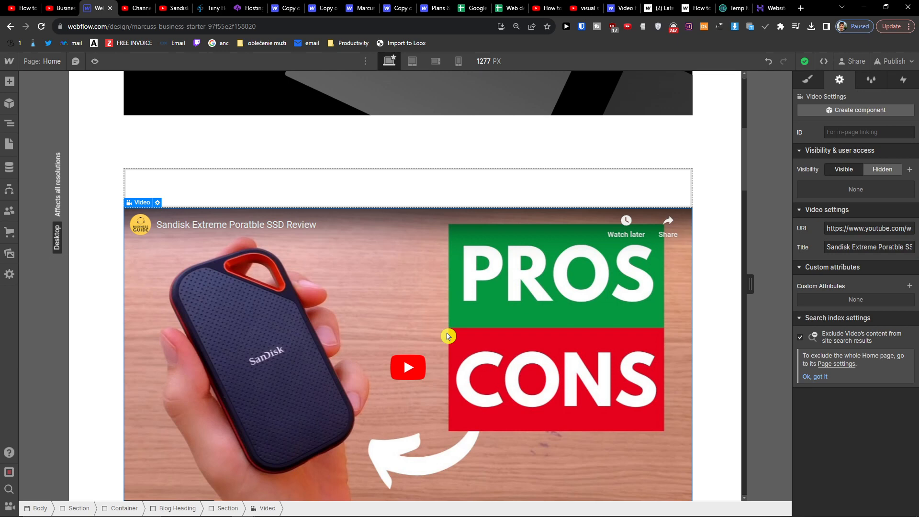
{"action": "left_click", "coordinate": [155, 200]}
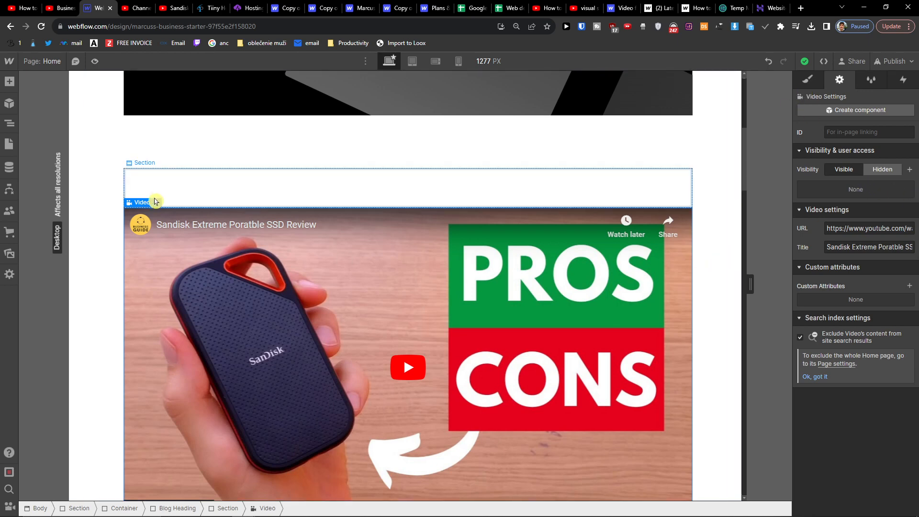